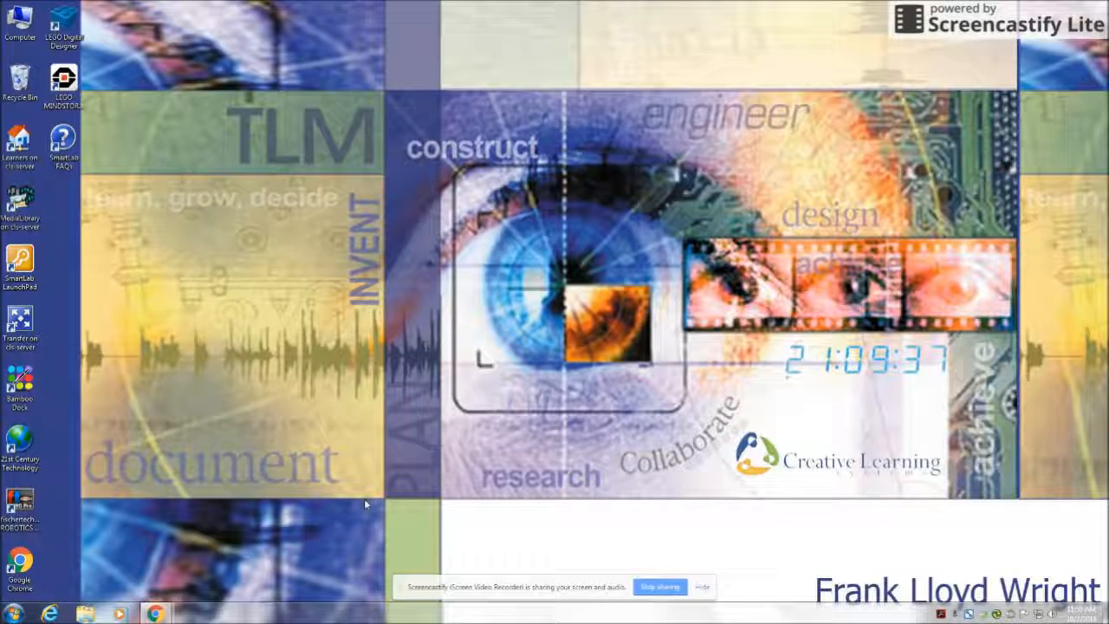
{"action": "mouse_move", "coordinate": [416, 443]}
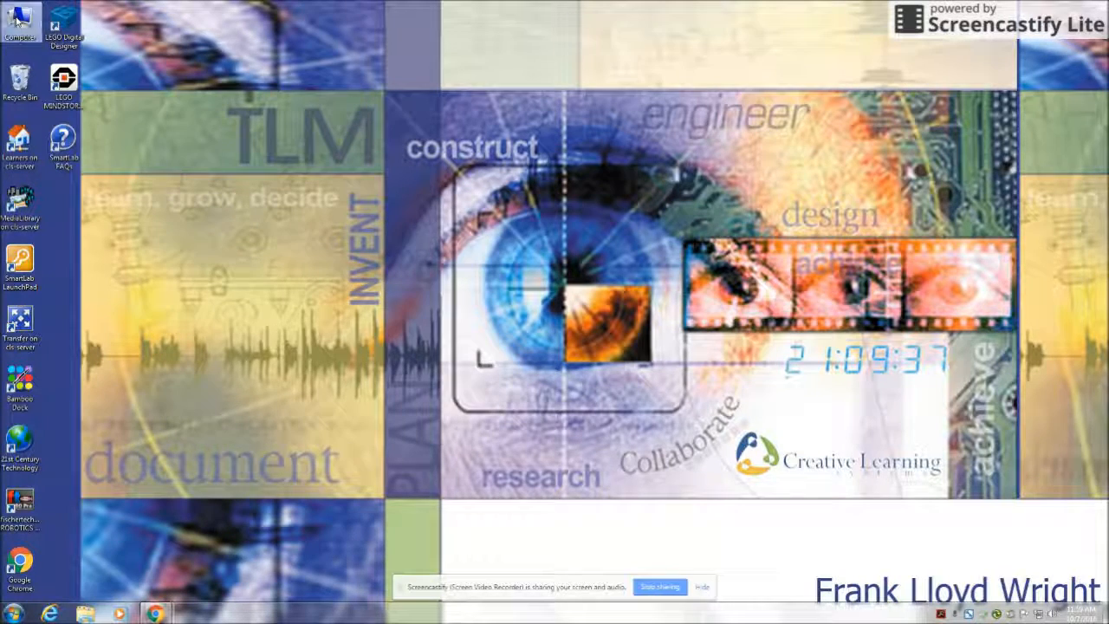
Open Computer, go to the Documents library, and select the old SimCity 4 folder for deletion.
{"action": "double_click", "coordinate": [17, 21]}
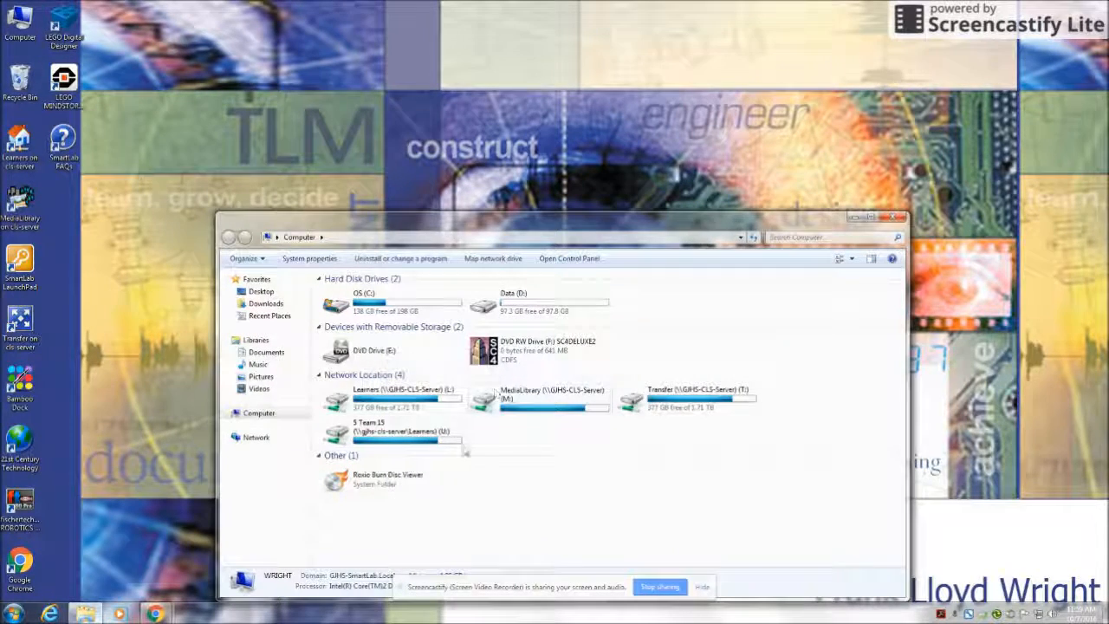
{"action": "left_click", "coordinate": [266, 351]}
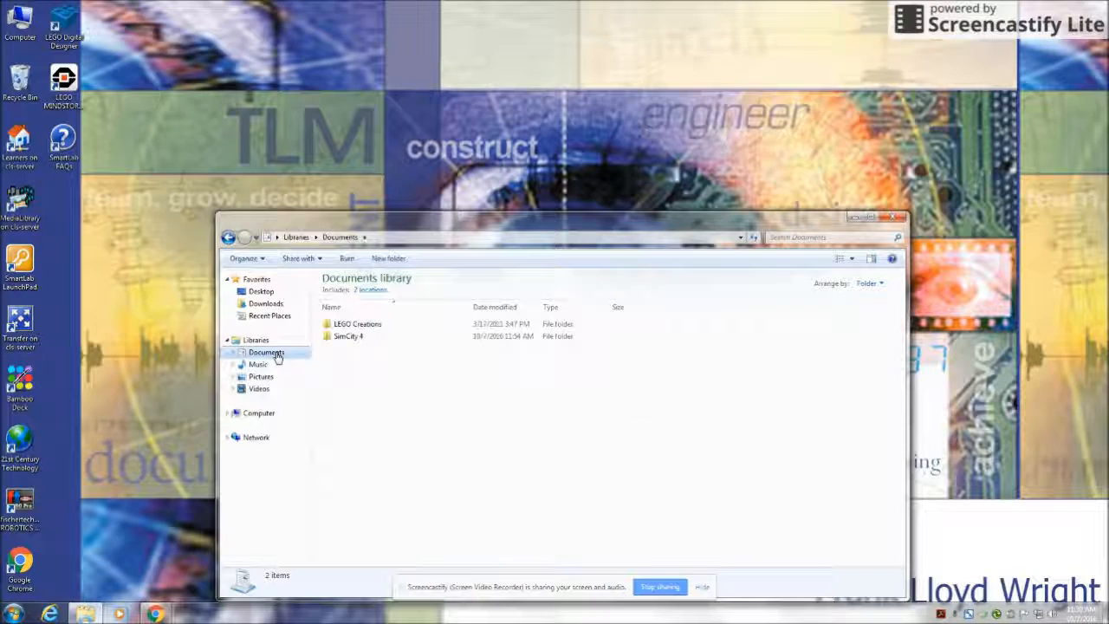
{"action": "left_click", "coordinate": [348, 336]}
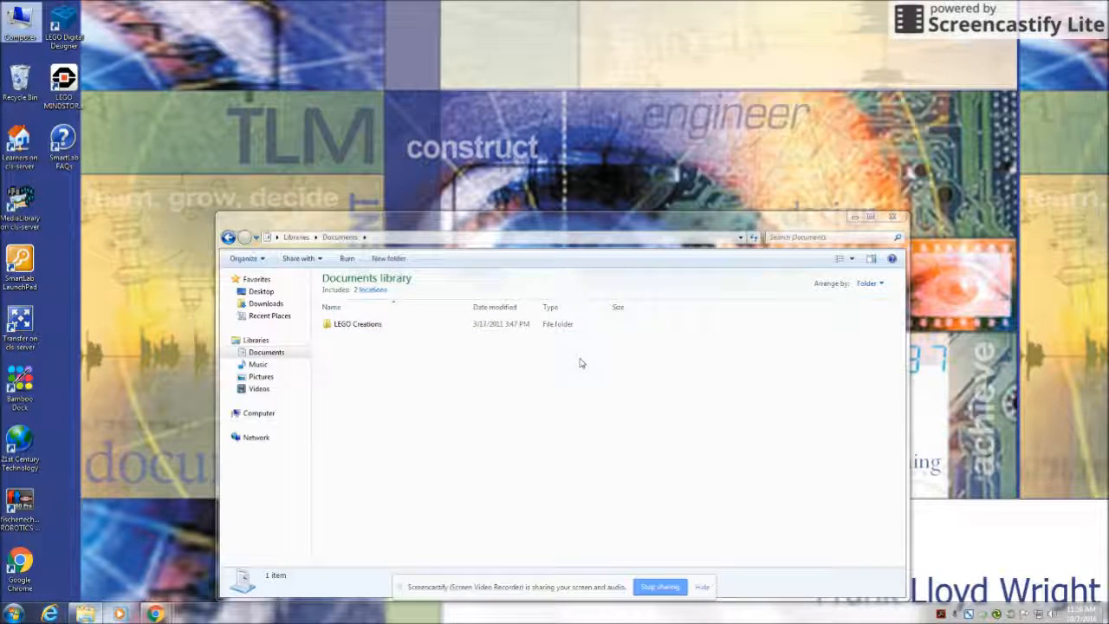
{"action": "mouse_move", "coordinate": [19, 22]}
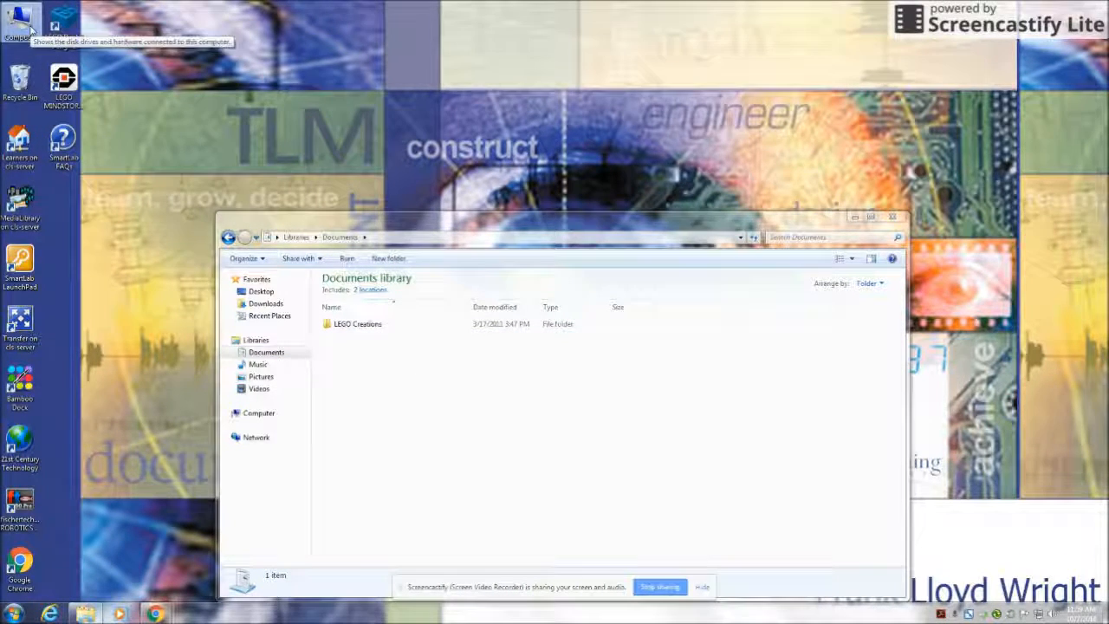
Open Computer again and open the 5 Team 15 (U:) network drive in a new window.
{"action": "left_click", "coordinate": [256, 413]}
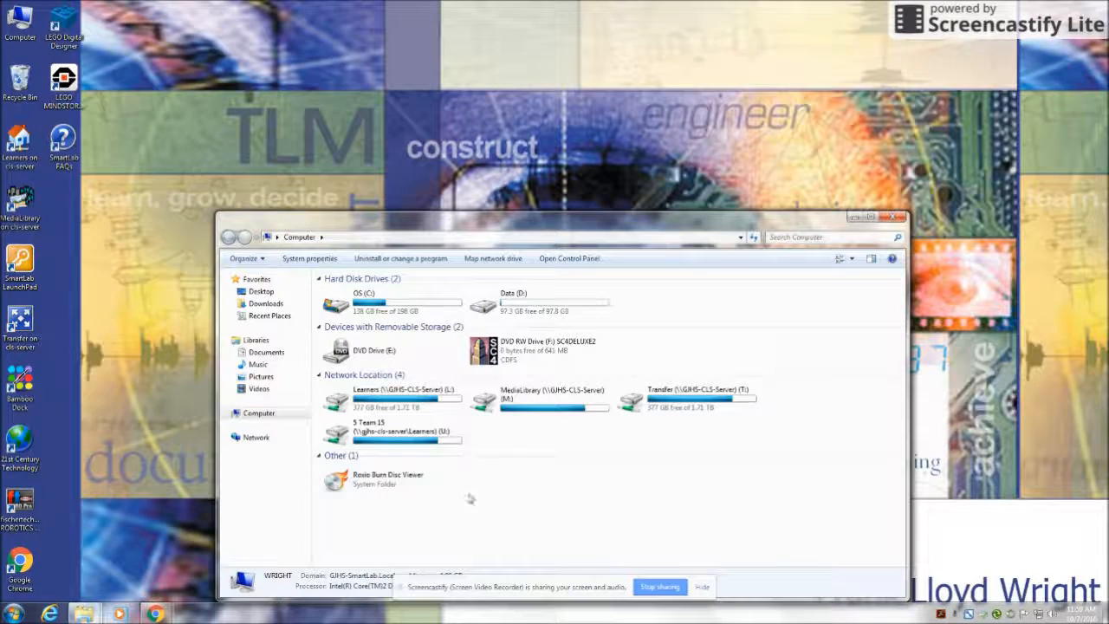
{"action": "mouse_move", "coordinate": [377, 440]}
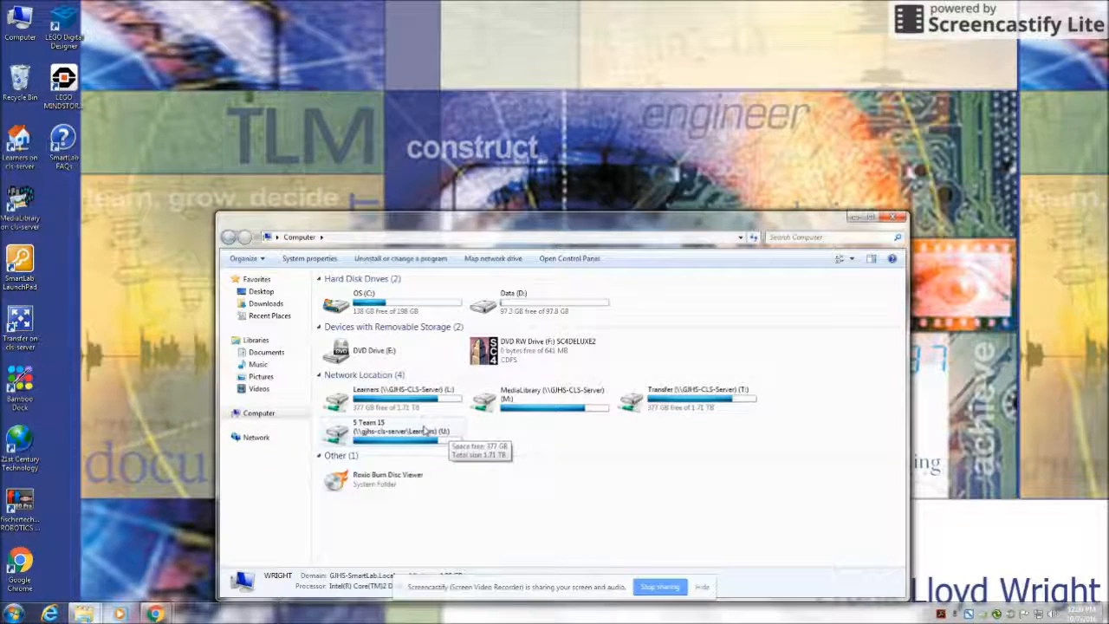
{"action": "double_click", "coordinate": [368, 425]}
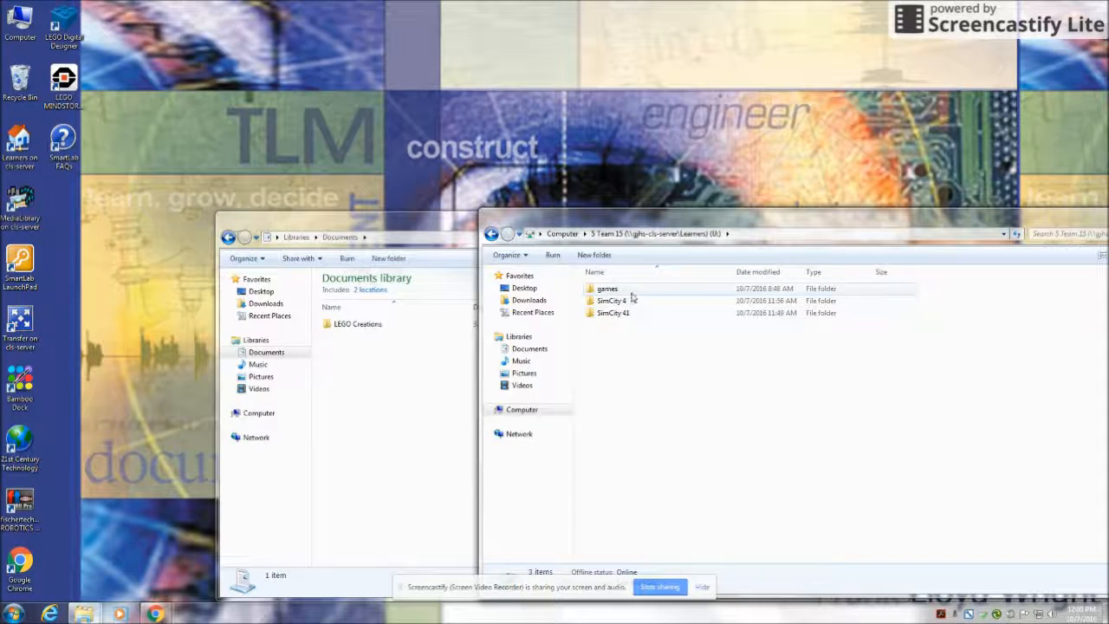
{"action": "mouse_move", "coordinate": [615, 312]}
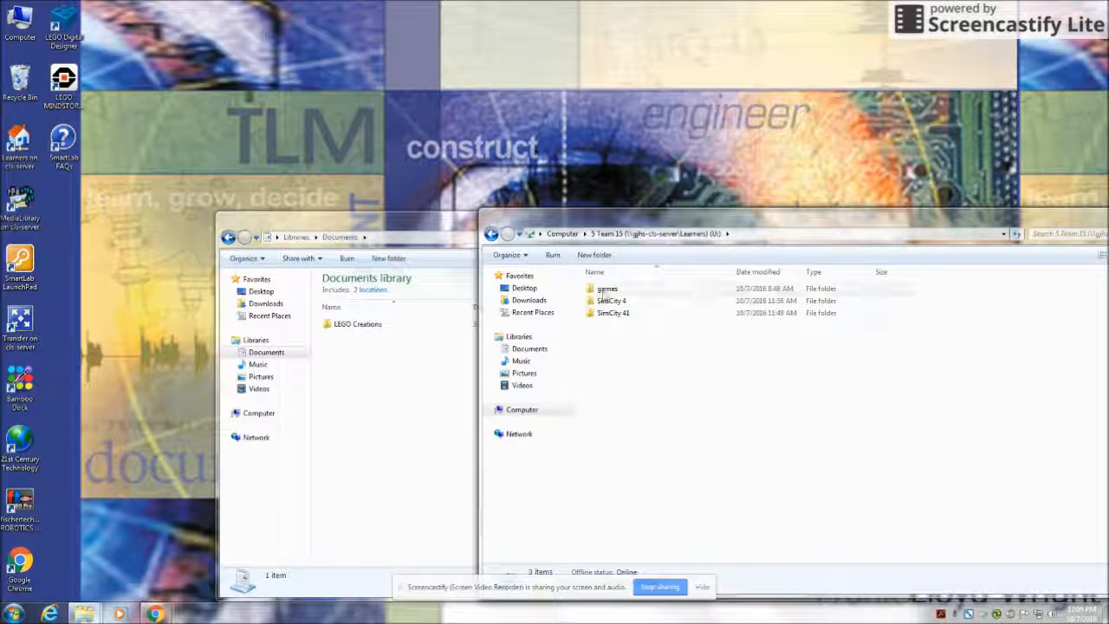
Copy the SimCity 4 folder (441 items, 132 MB) from U: into My Documents.
{"action": "left_click", "coordinate": [611, 301]}
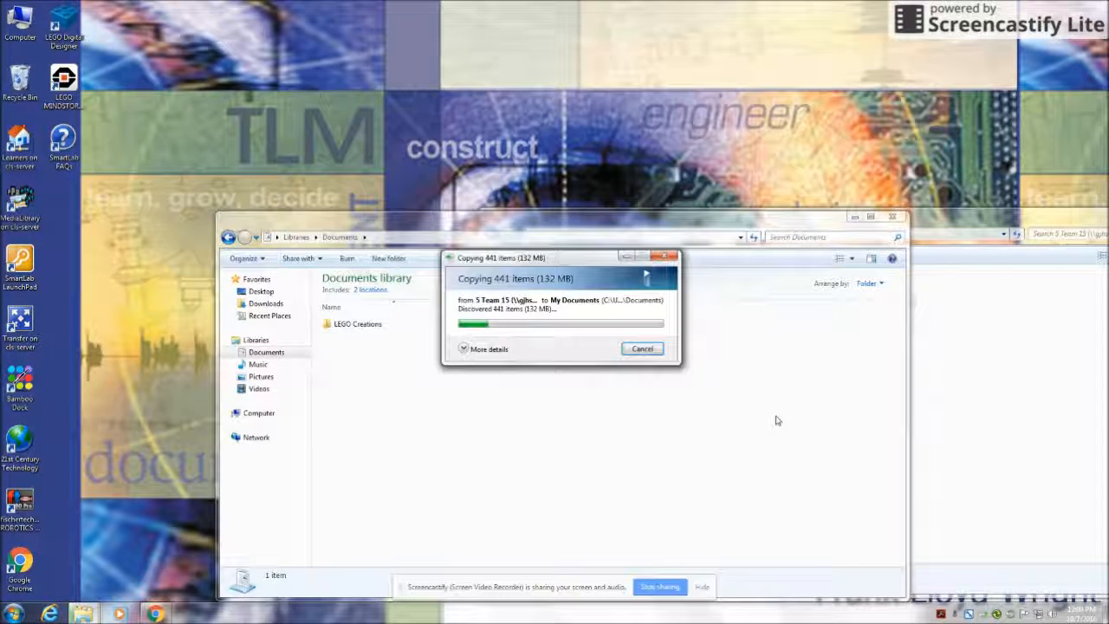
{"action": "mouse_move", "coordinate": [769, 416]}
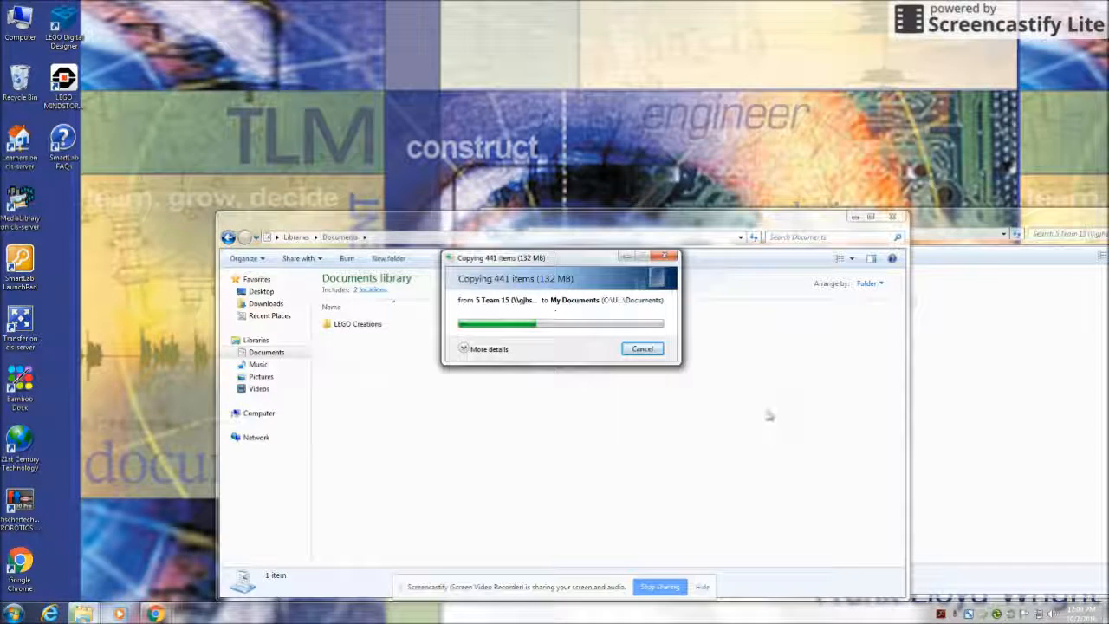
{"action": "mouse_move", "coordinate": [744, 409]}
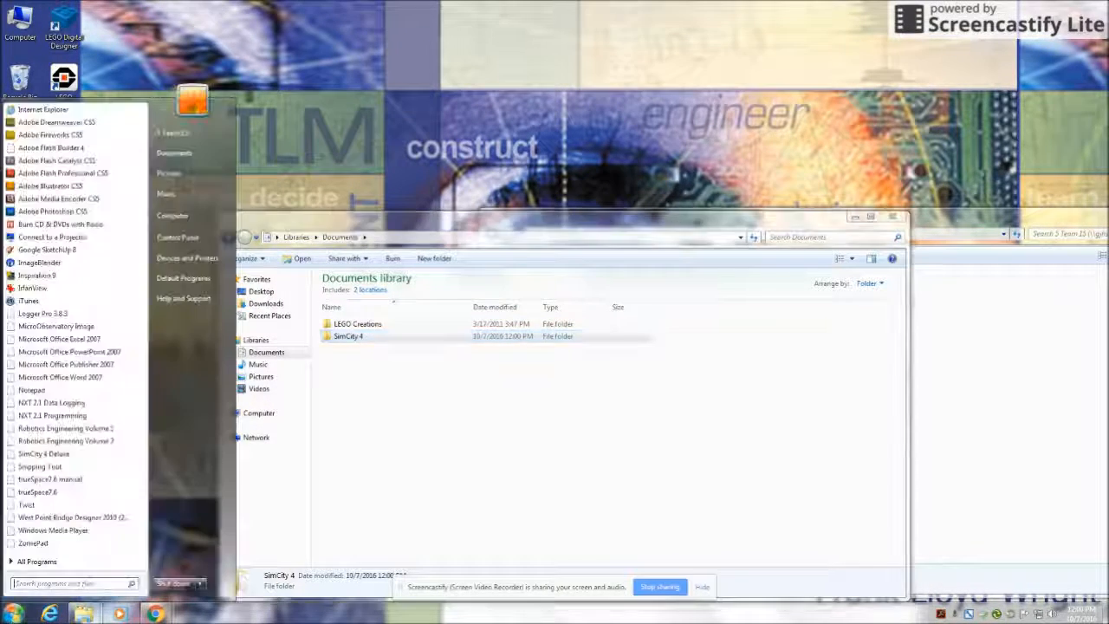
{"action": "mouse_move", "coordinate": [49, 478]}
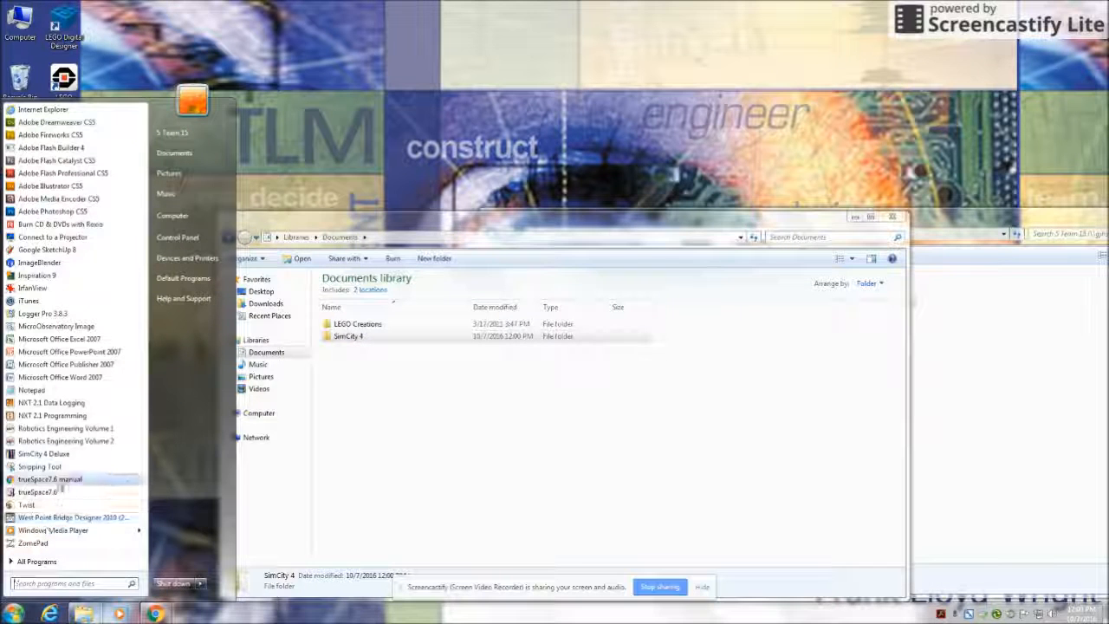